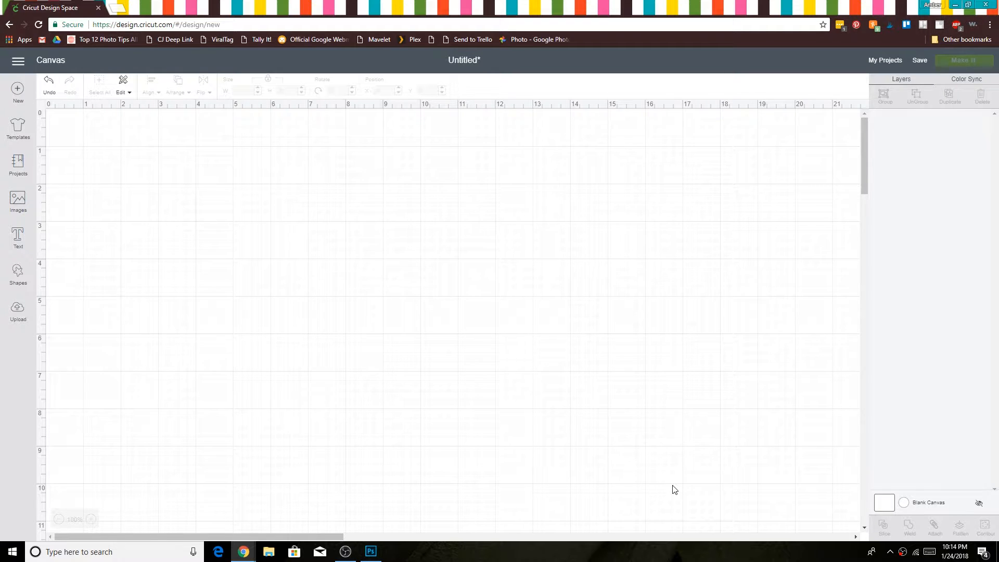
mouse_move(354, 329)
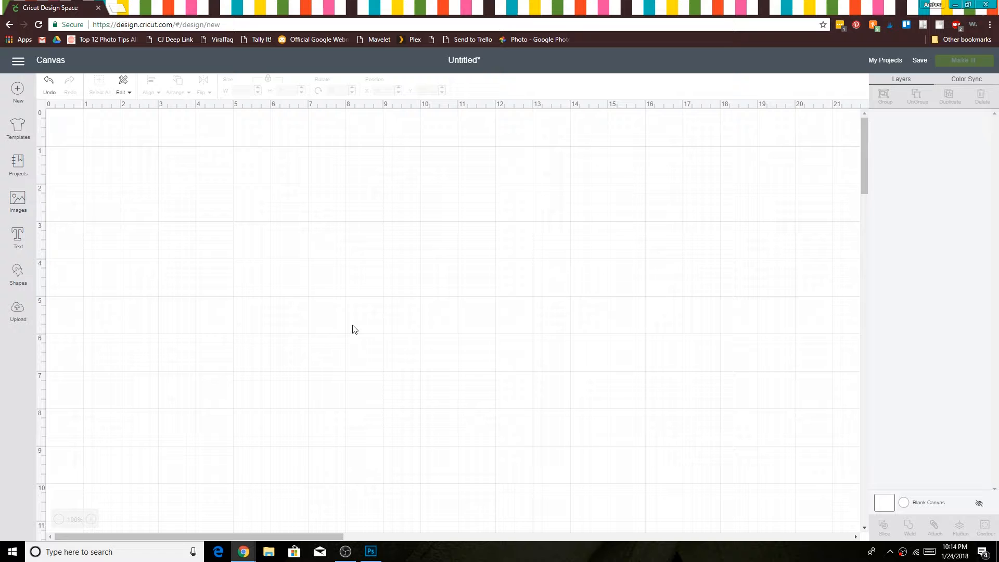
mouse_move(18, 240)
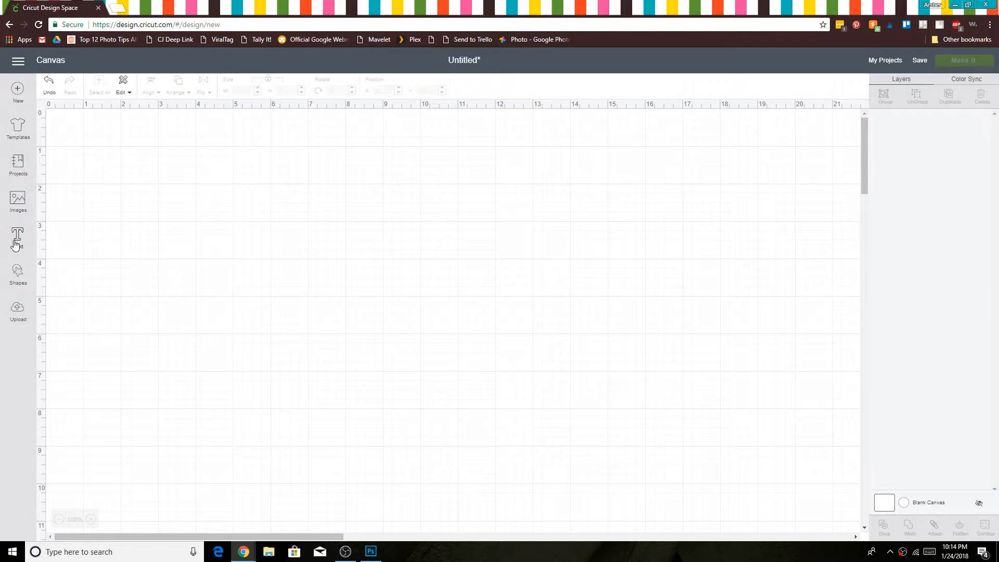
- Add a text box reading 'welcome' in Algerian font near the top of the canvas
left_click(18, 236)
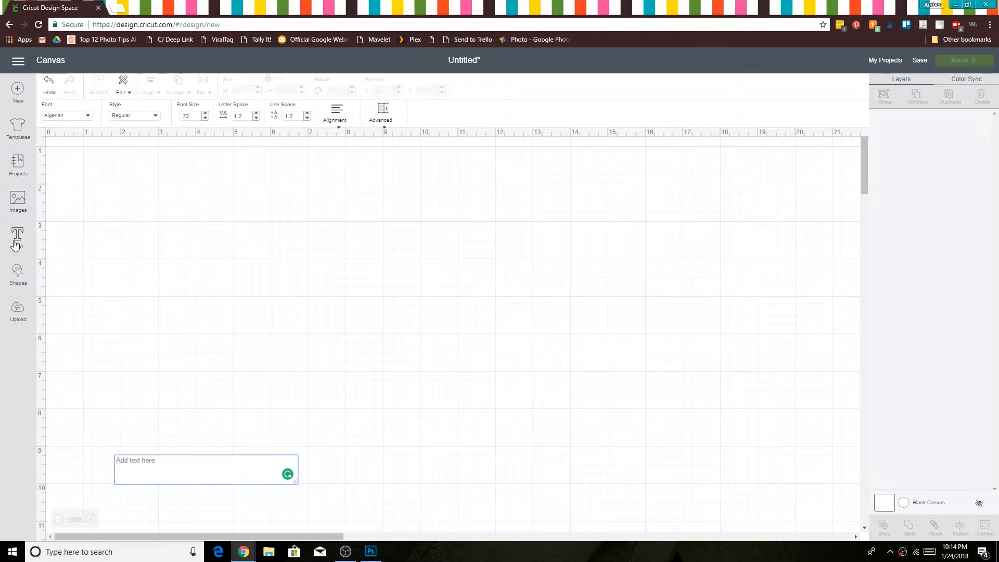
type("welcome")
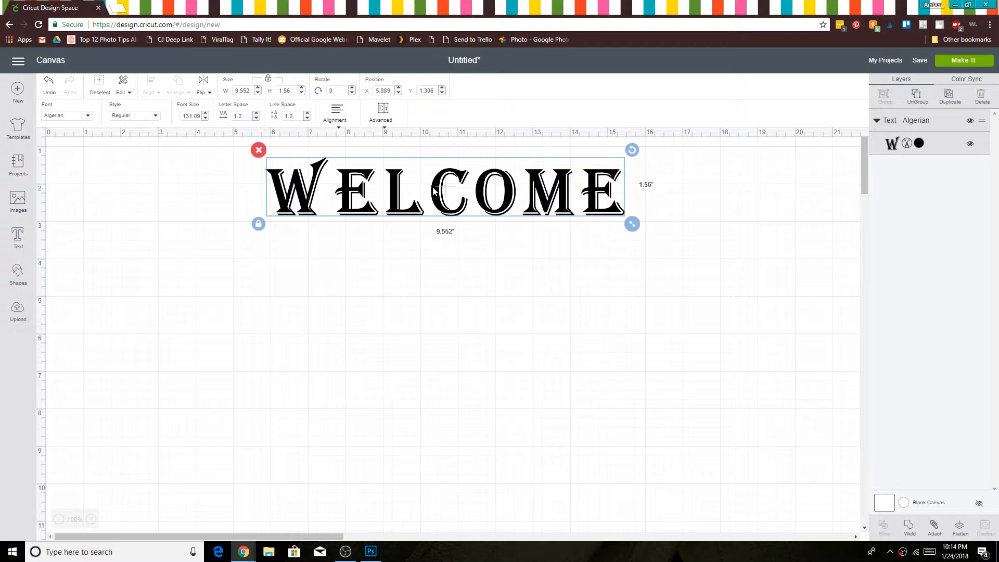
- Add a roughly 7.5-inch circle from Shapes beneath the text, then reselect the WELCOME text
left_click(17, 274)
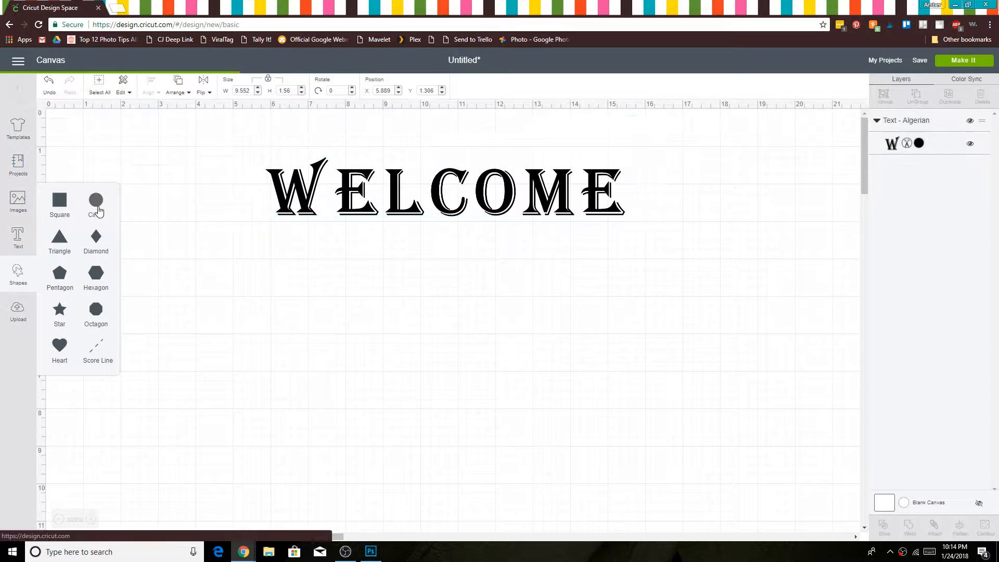
left_click(96, 202)
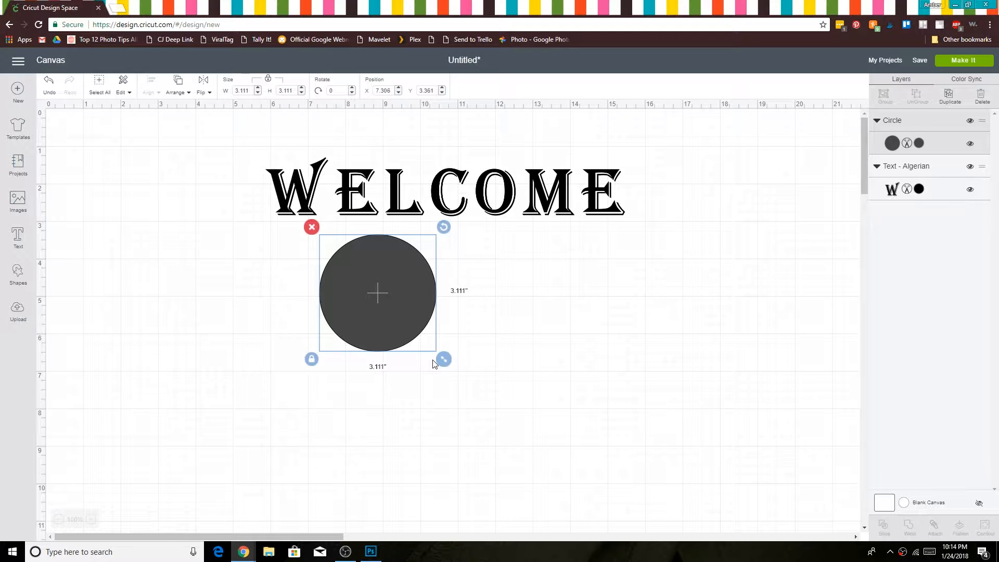
mouse_move(330, 262)
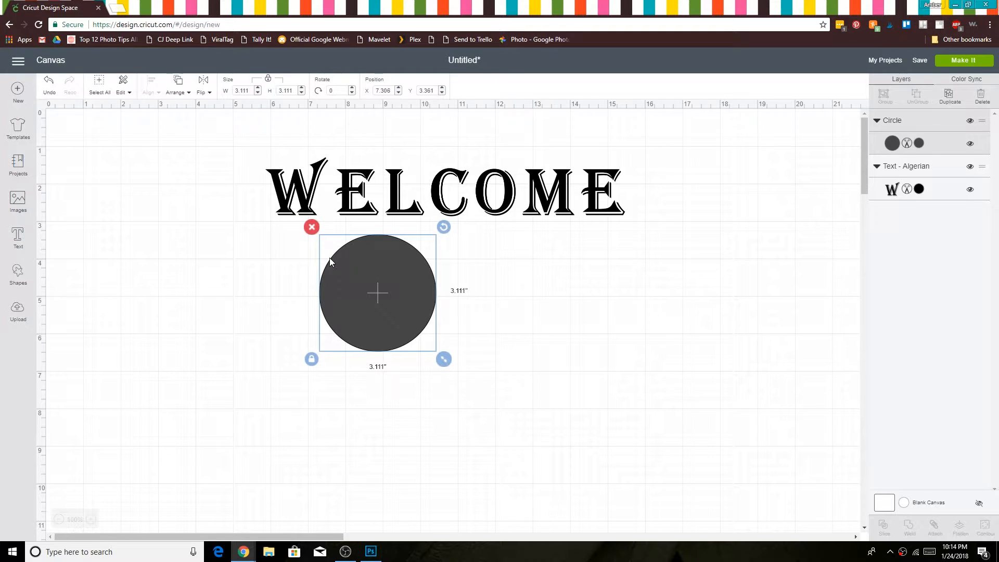
mouse_move(376, 237)
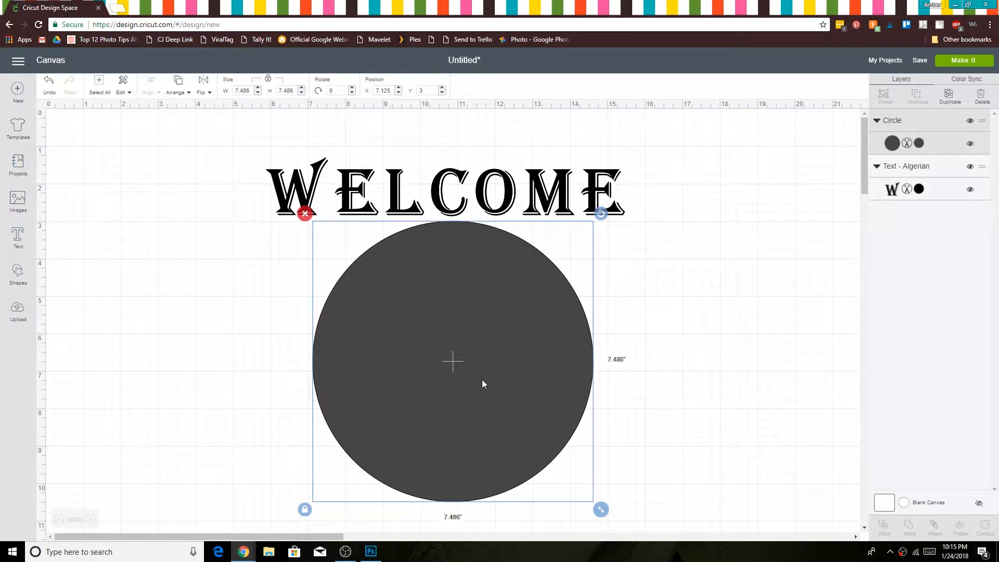
left_click(696, 238)
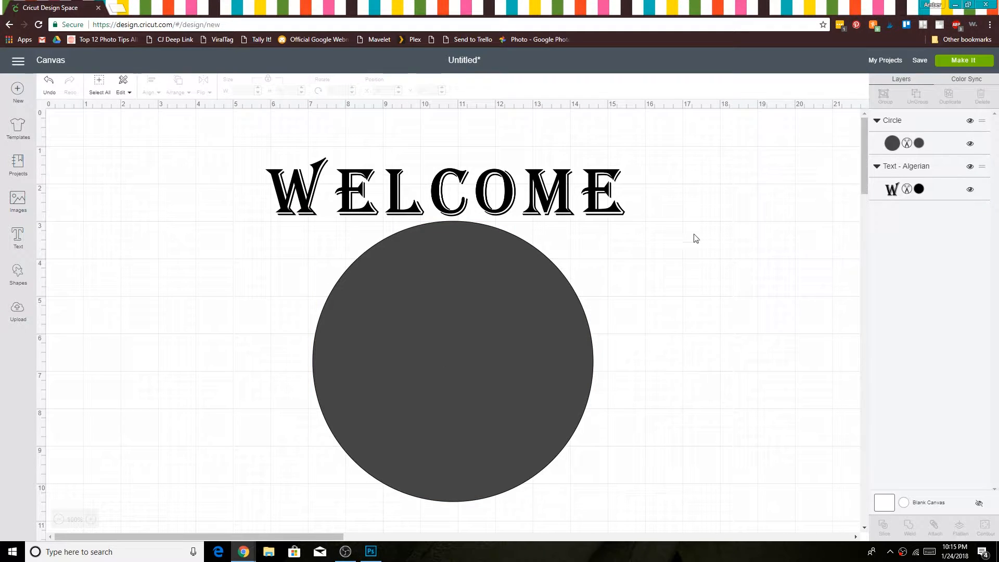
left_click(444, 187)
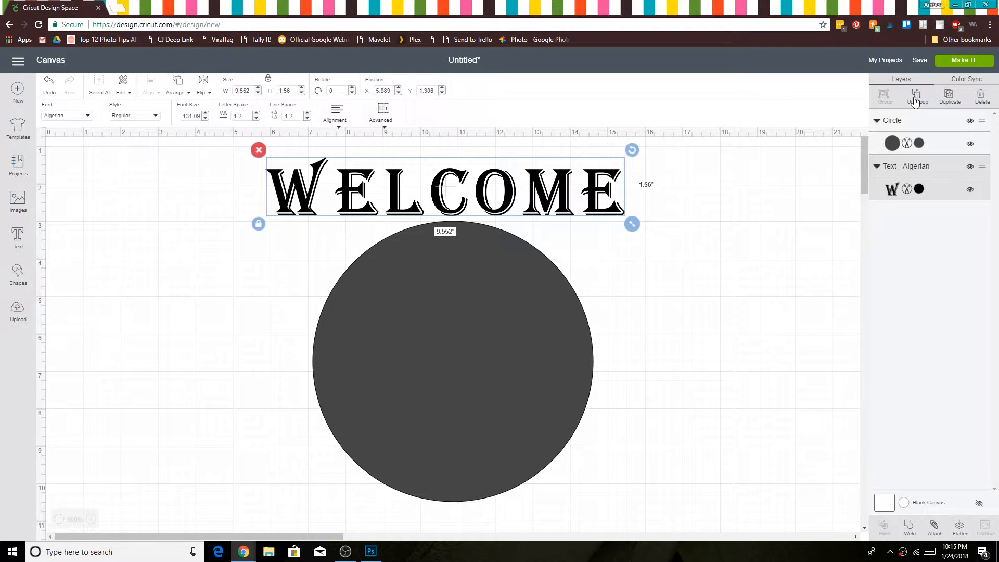
- Ungroup WELCOME into letters and rotate each letter to arc along the circle's top edge
left_click(916, 96)
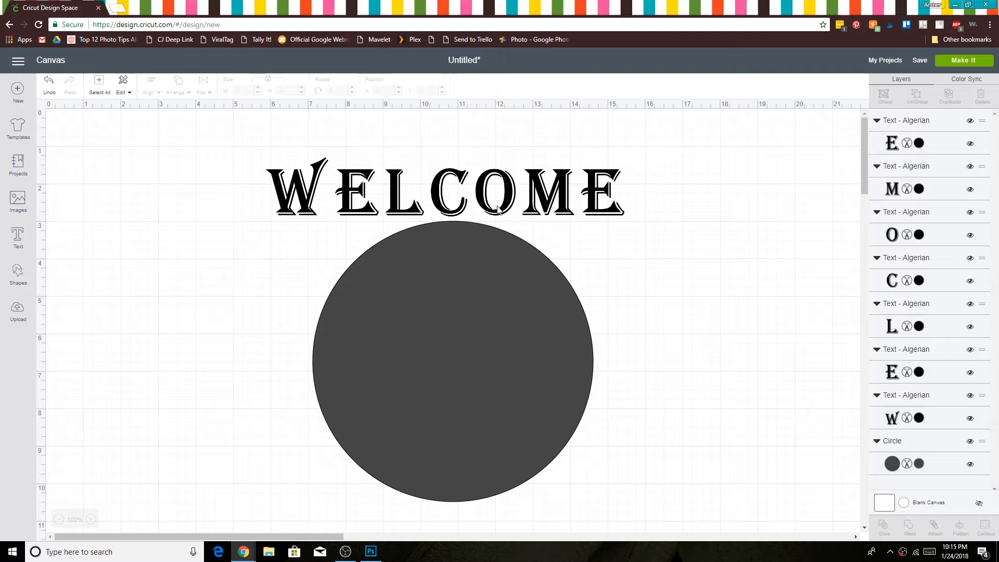
left_click(497, 191)
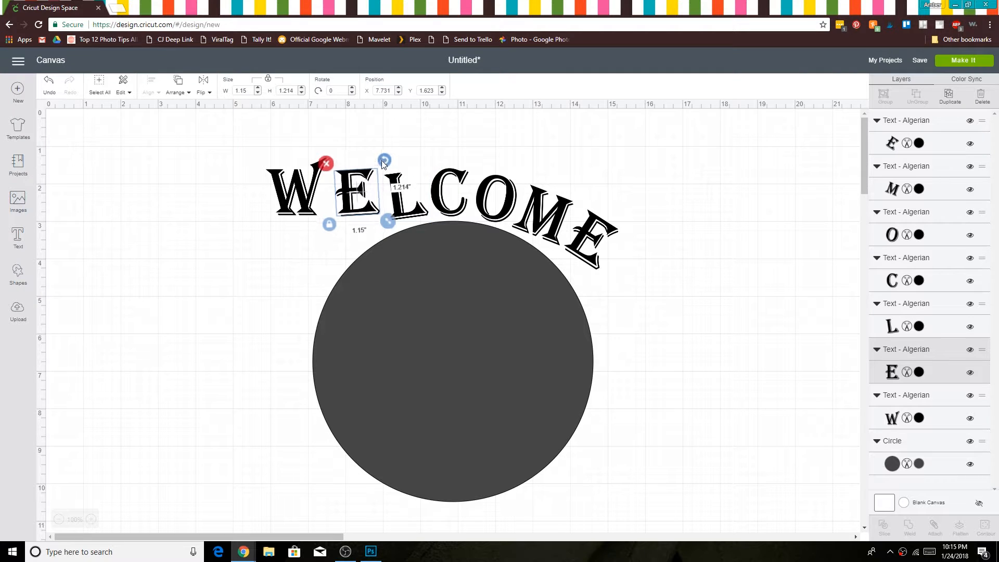
left_click_drag(384, 159, 398, 179)
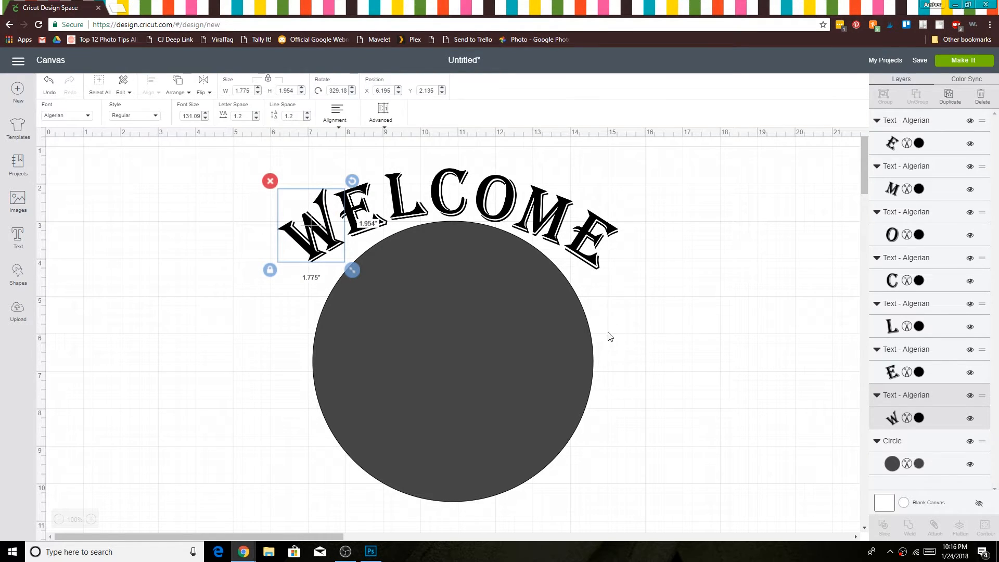
- Select the guide circle for deletion, leaving the arched letters to be grouped
left_click(723, 318)
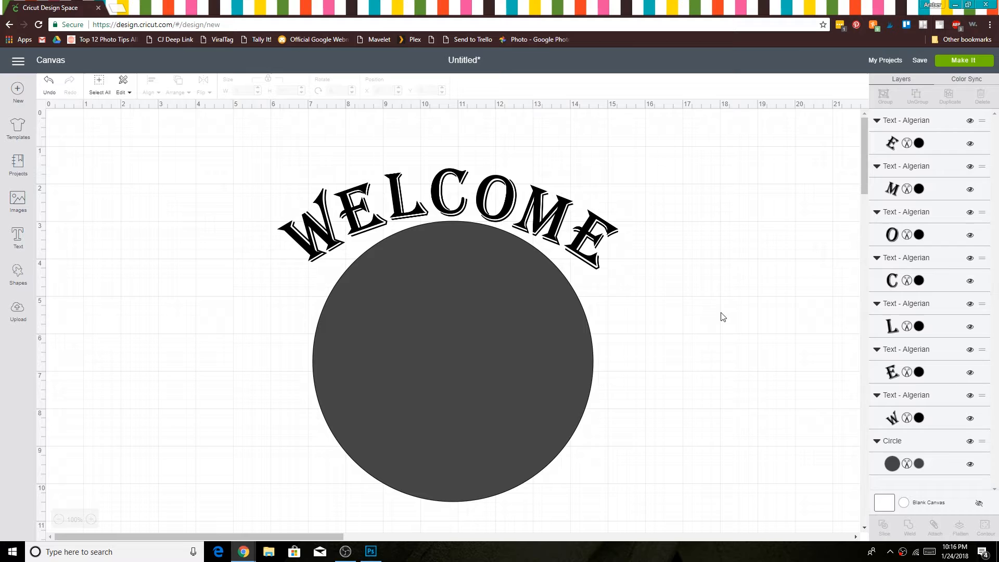
left_click(454, 361)
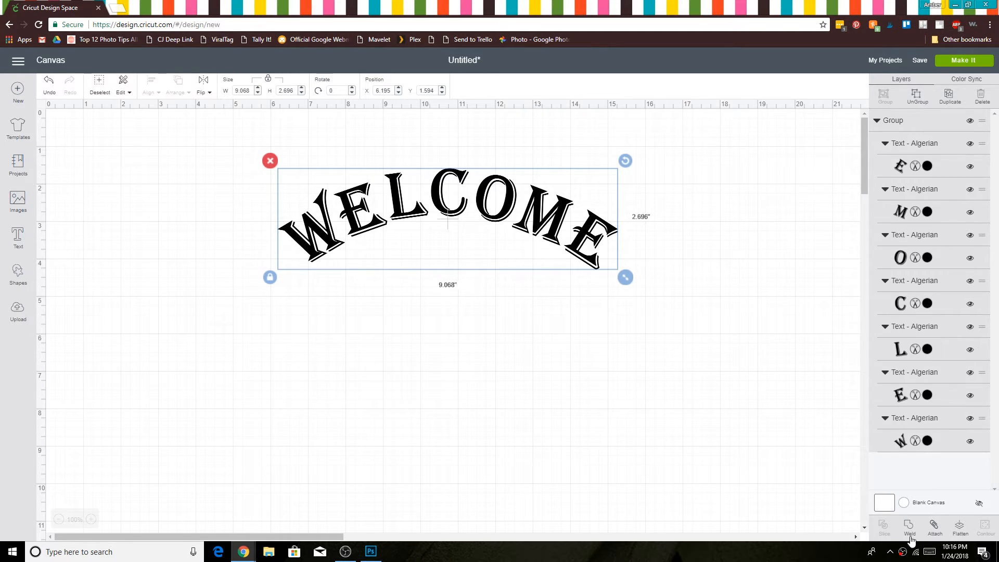
- Weld the grouped WELCOME letters into a single arched layer
left_click(910, 526)
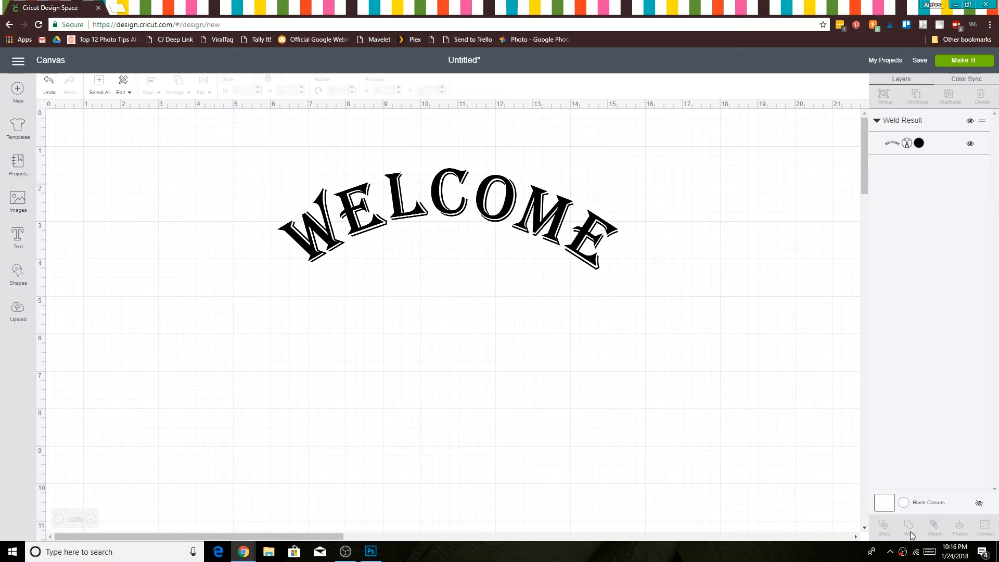
mouse_move(920, 343)
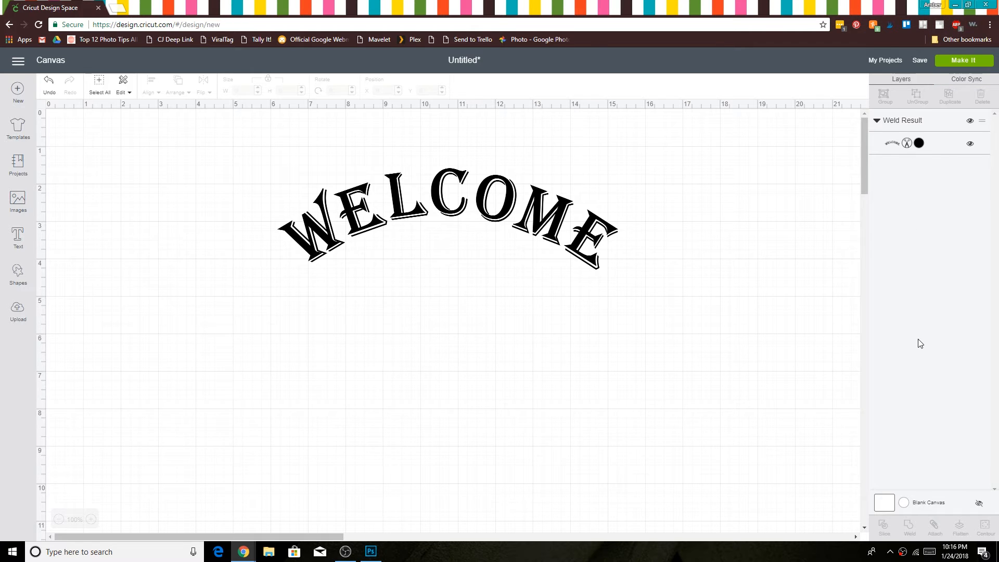
mouse_move(604, 277)
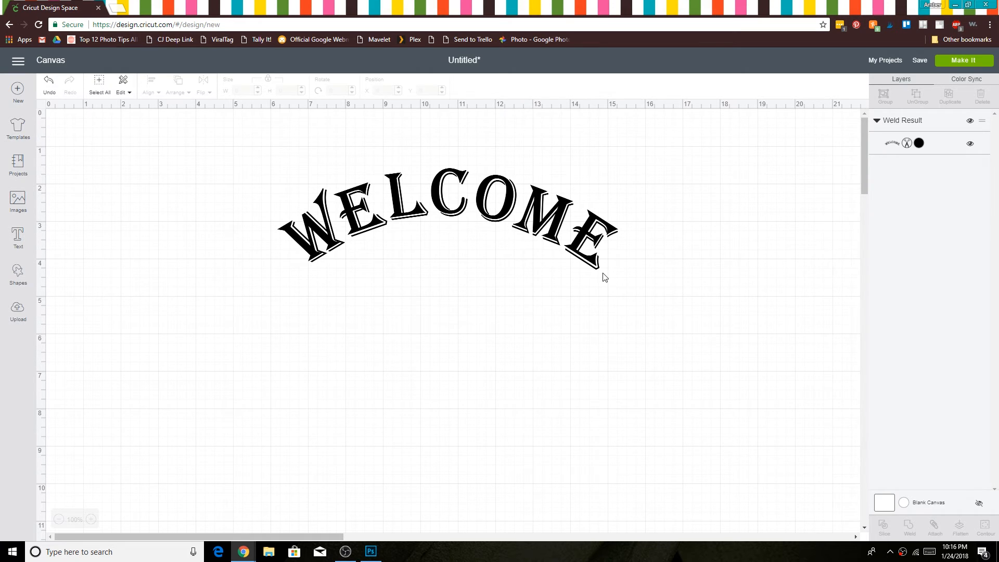
mouse_move(622, 254)
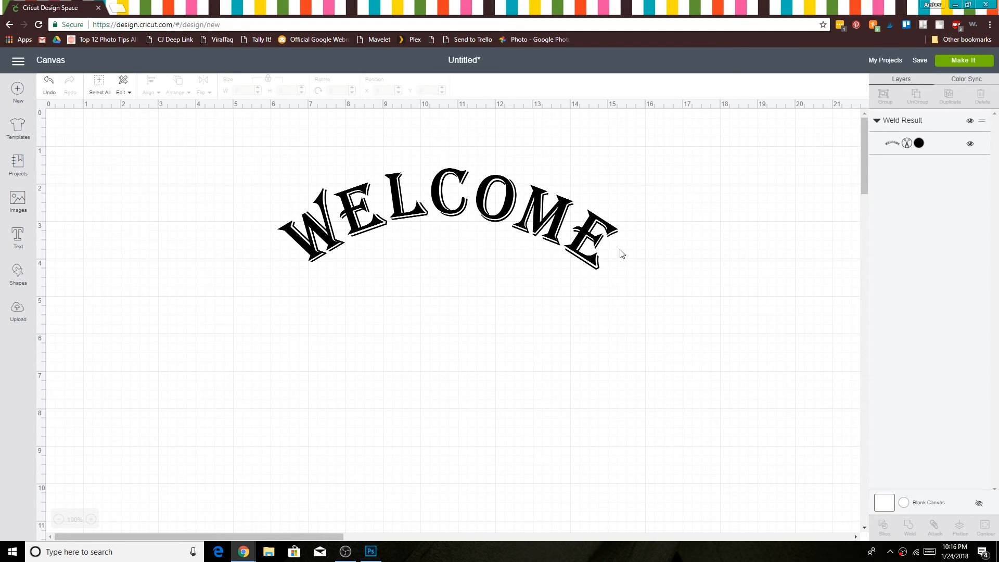
mouse_move(518, 225)
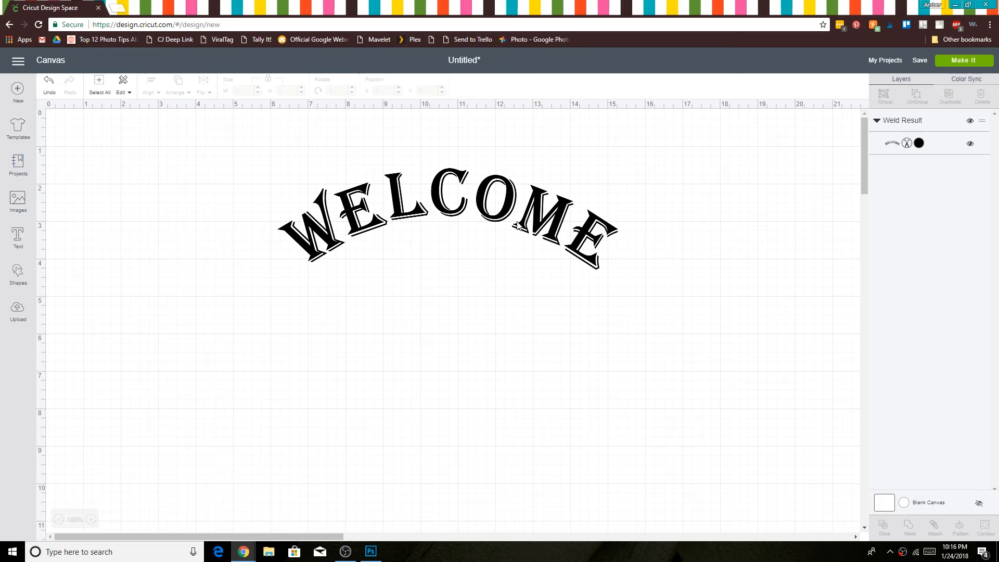